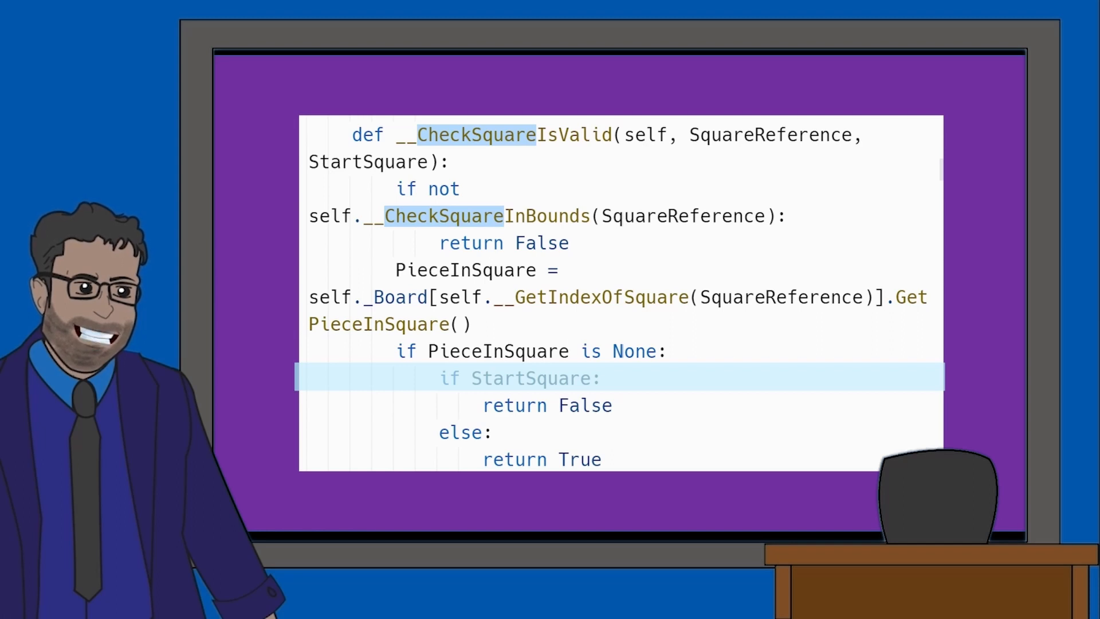
Advance the slide to highlight 'if PieceInSquare is None:' instead of 'if StartSquare:'
click(529, 350)
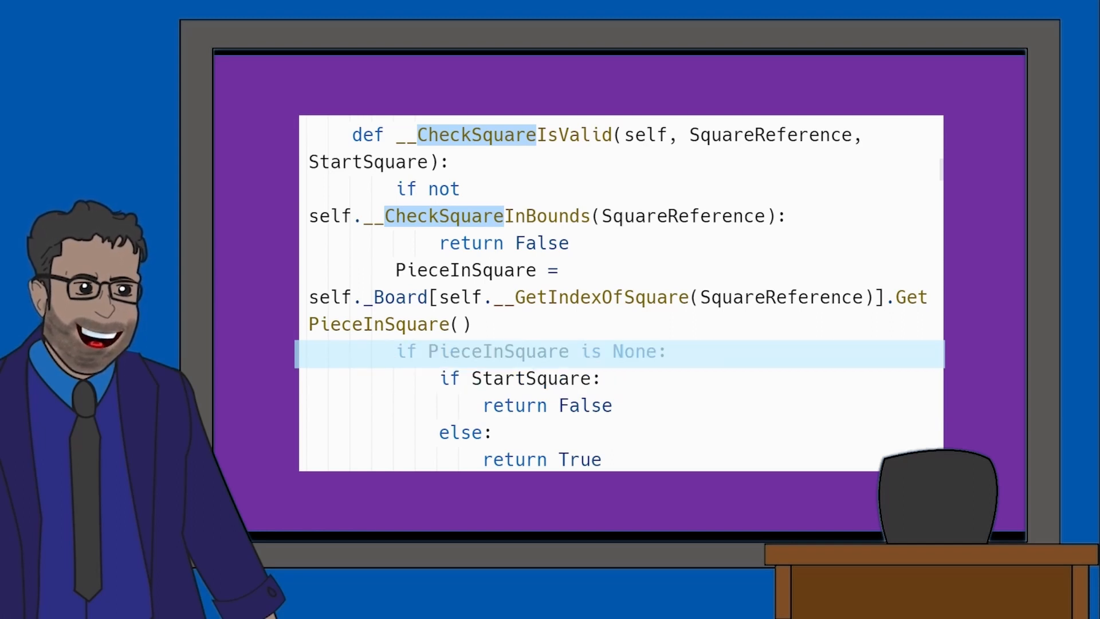